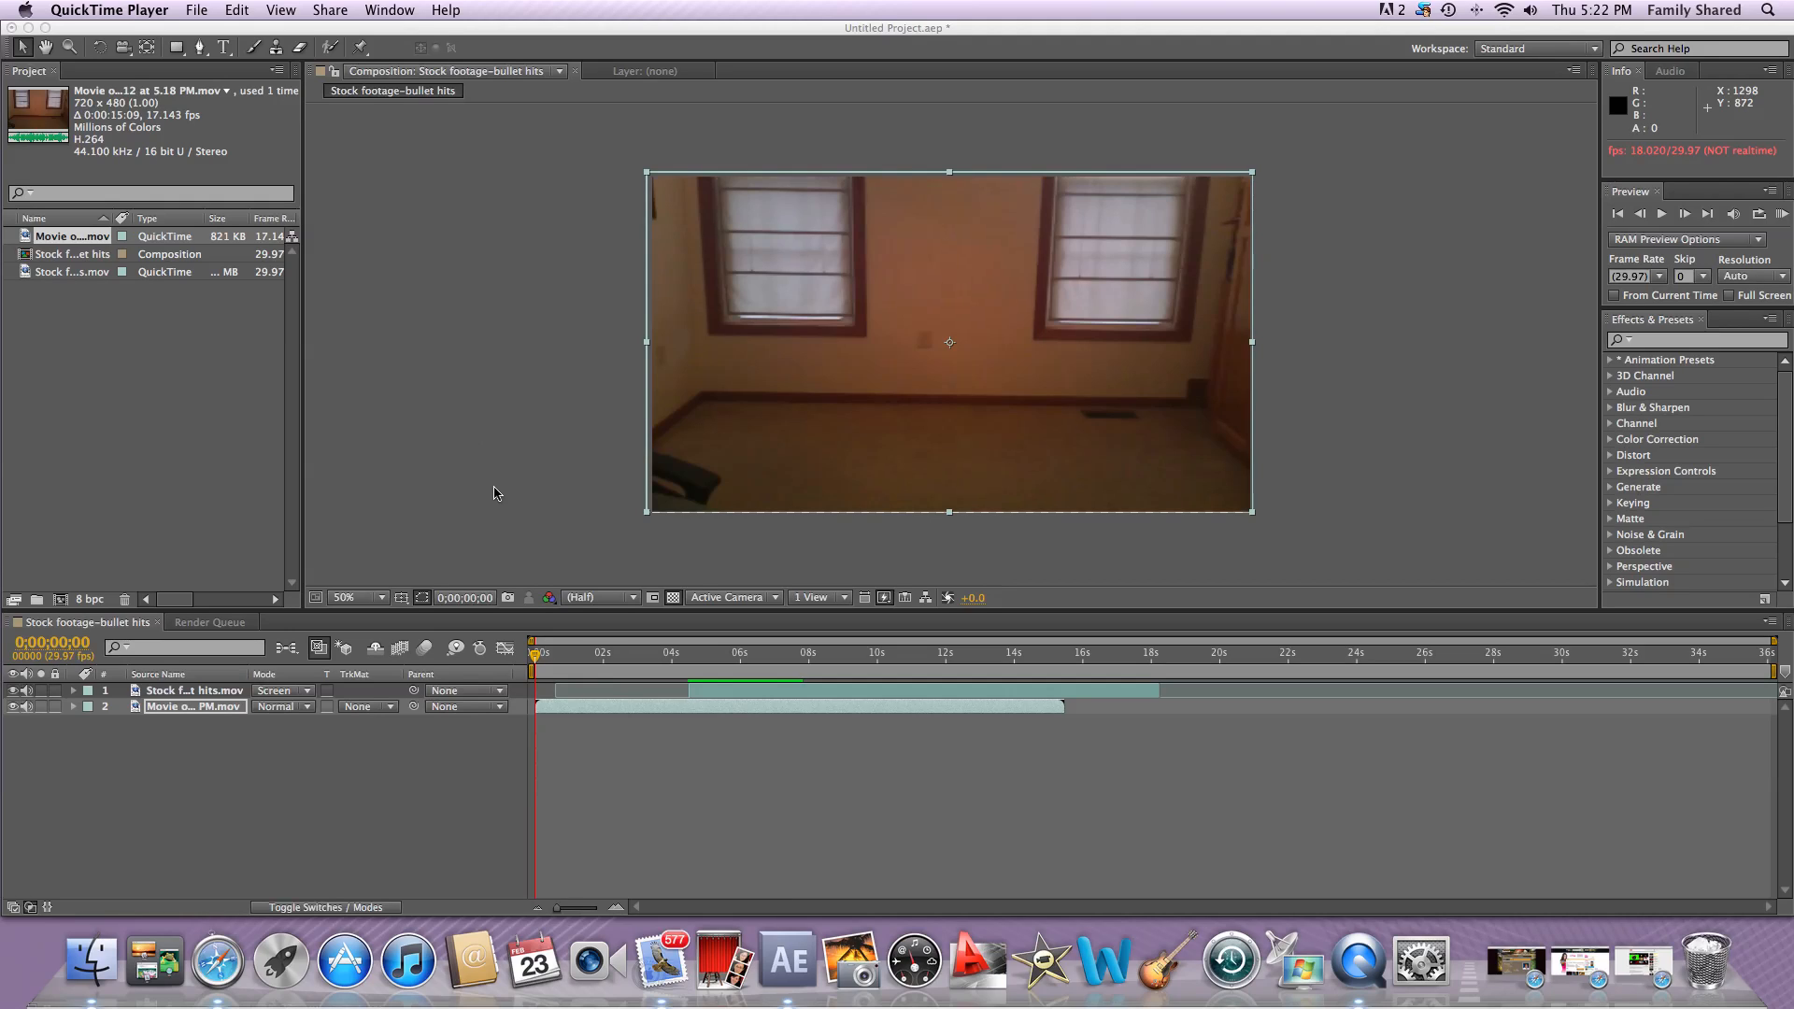
mouse_move(497, 492)
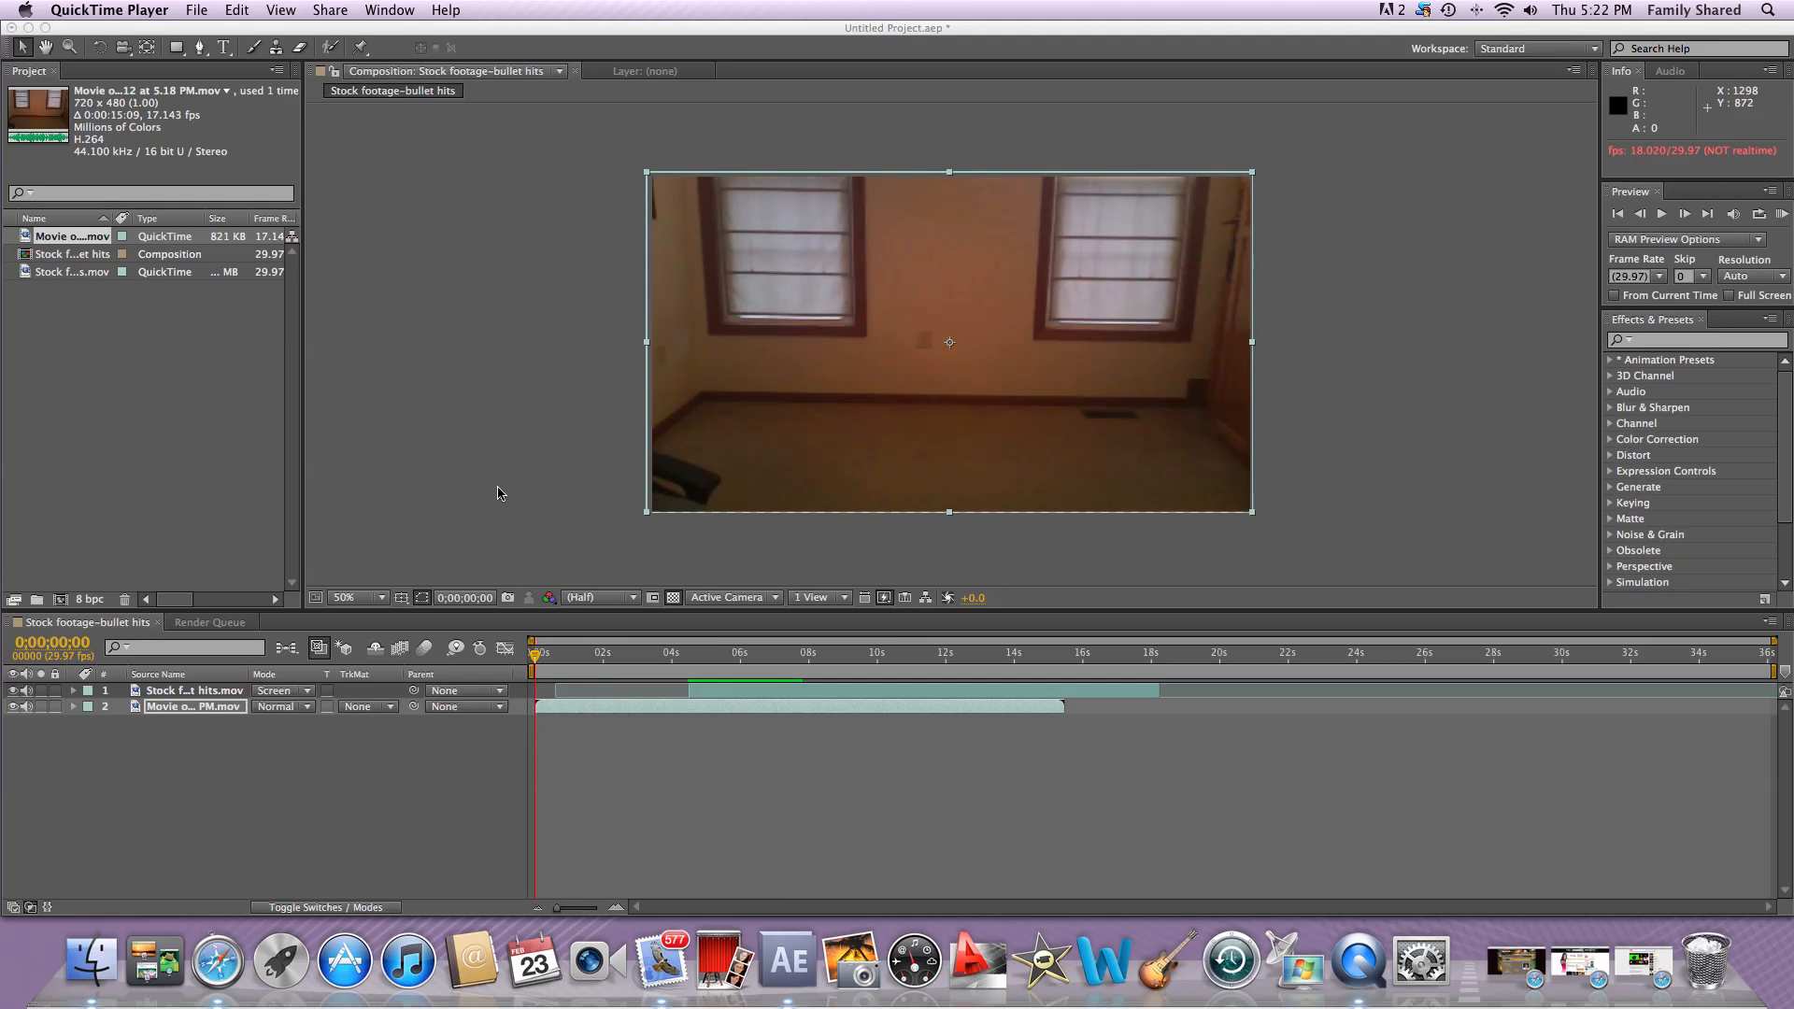
mouse_move(622, 504)
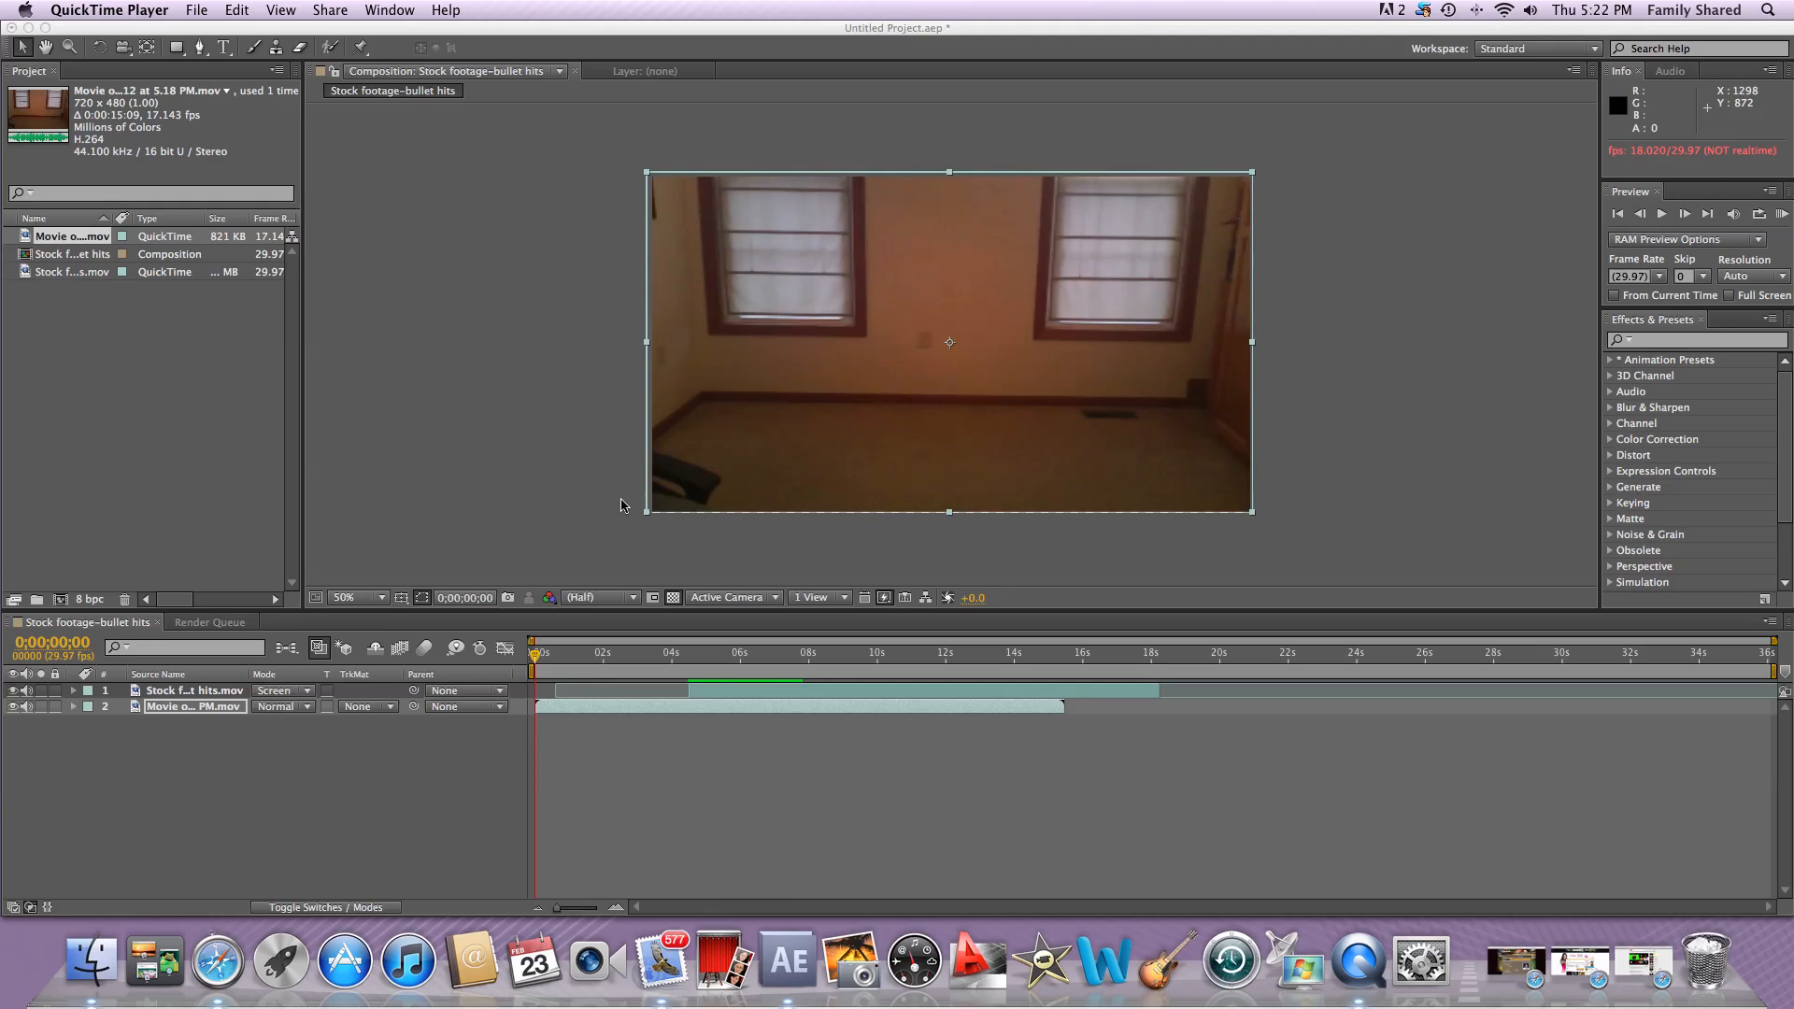
mouse_move(678, 463)
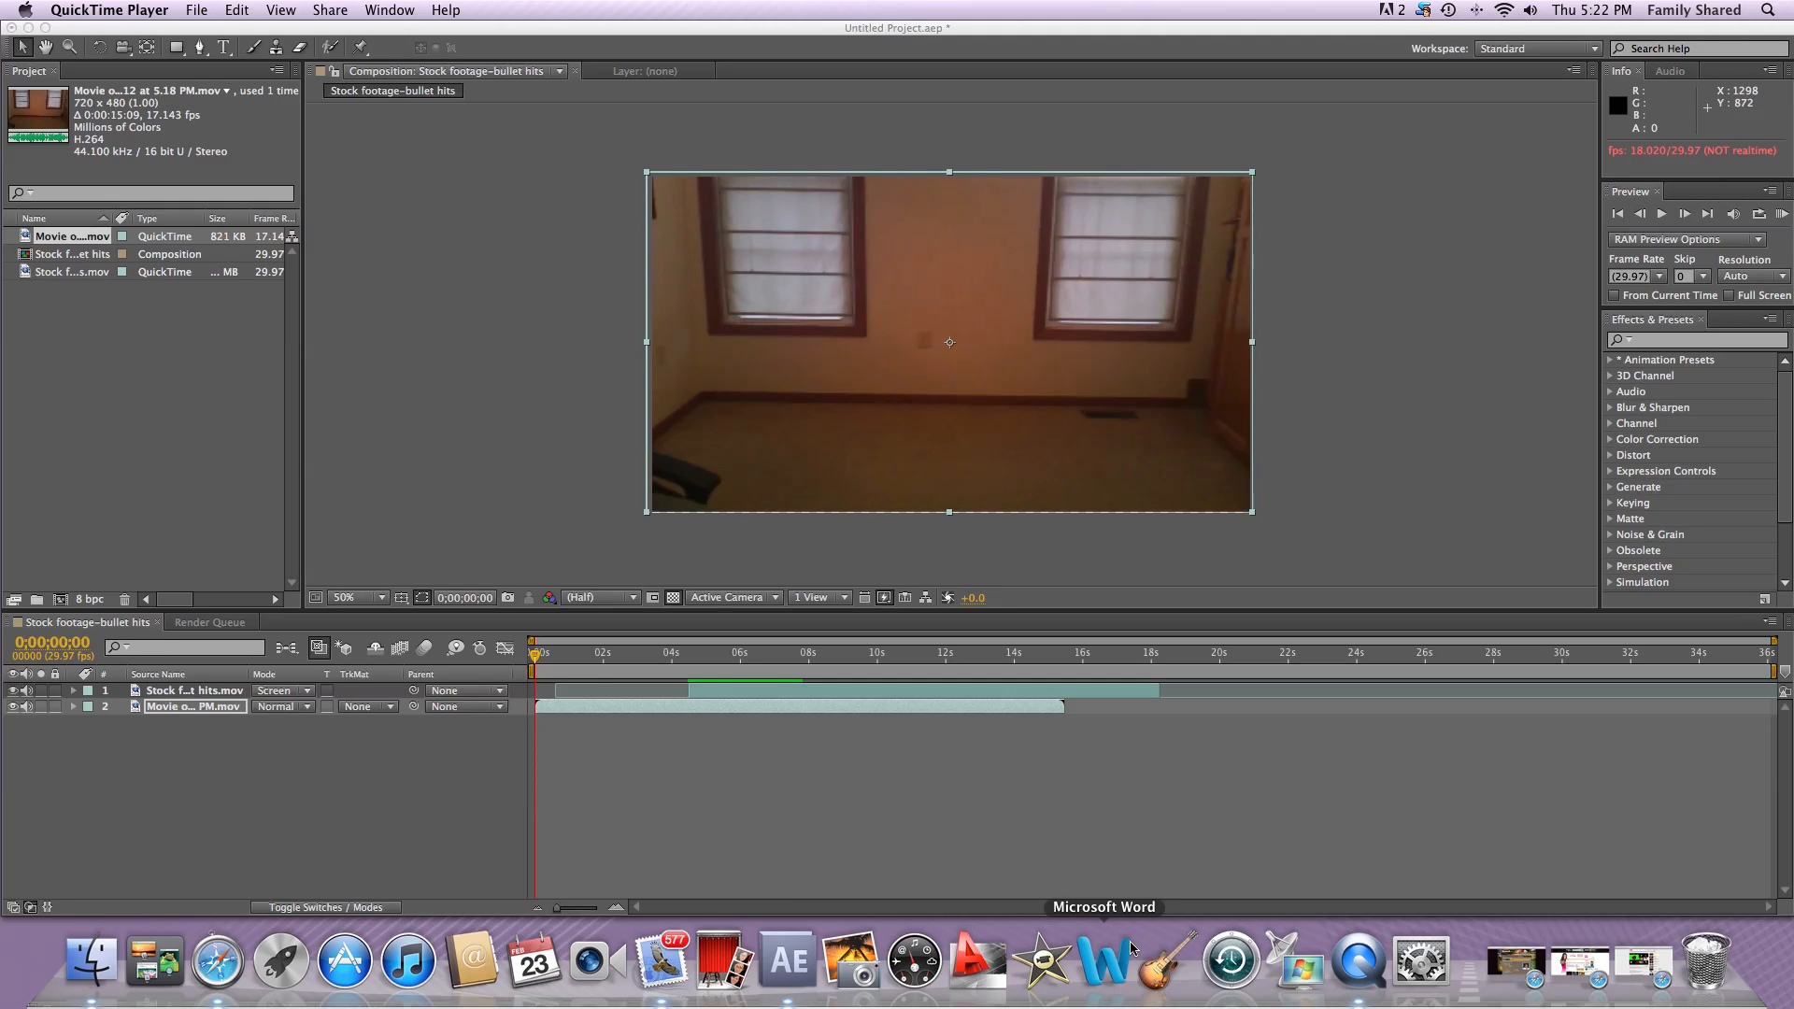
mouse_move(573, 767)
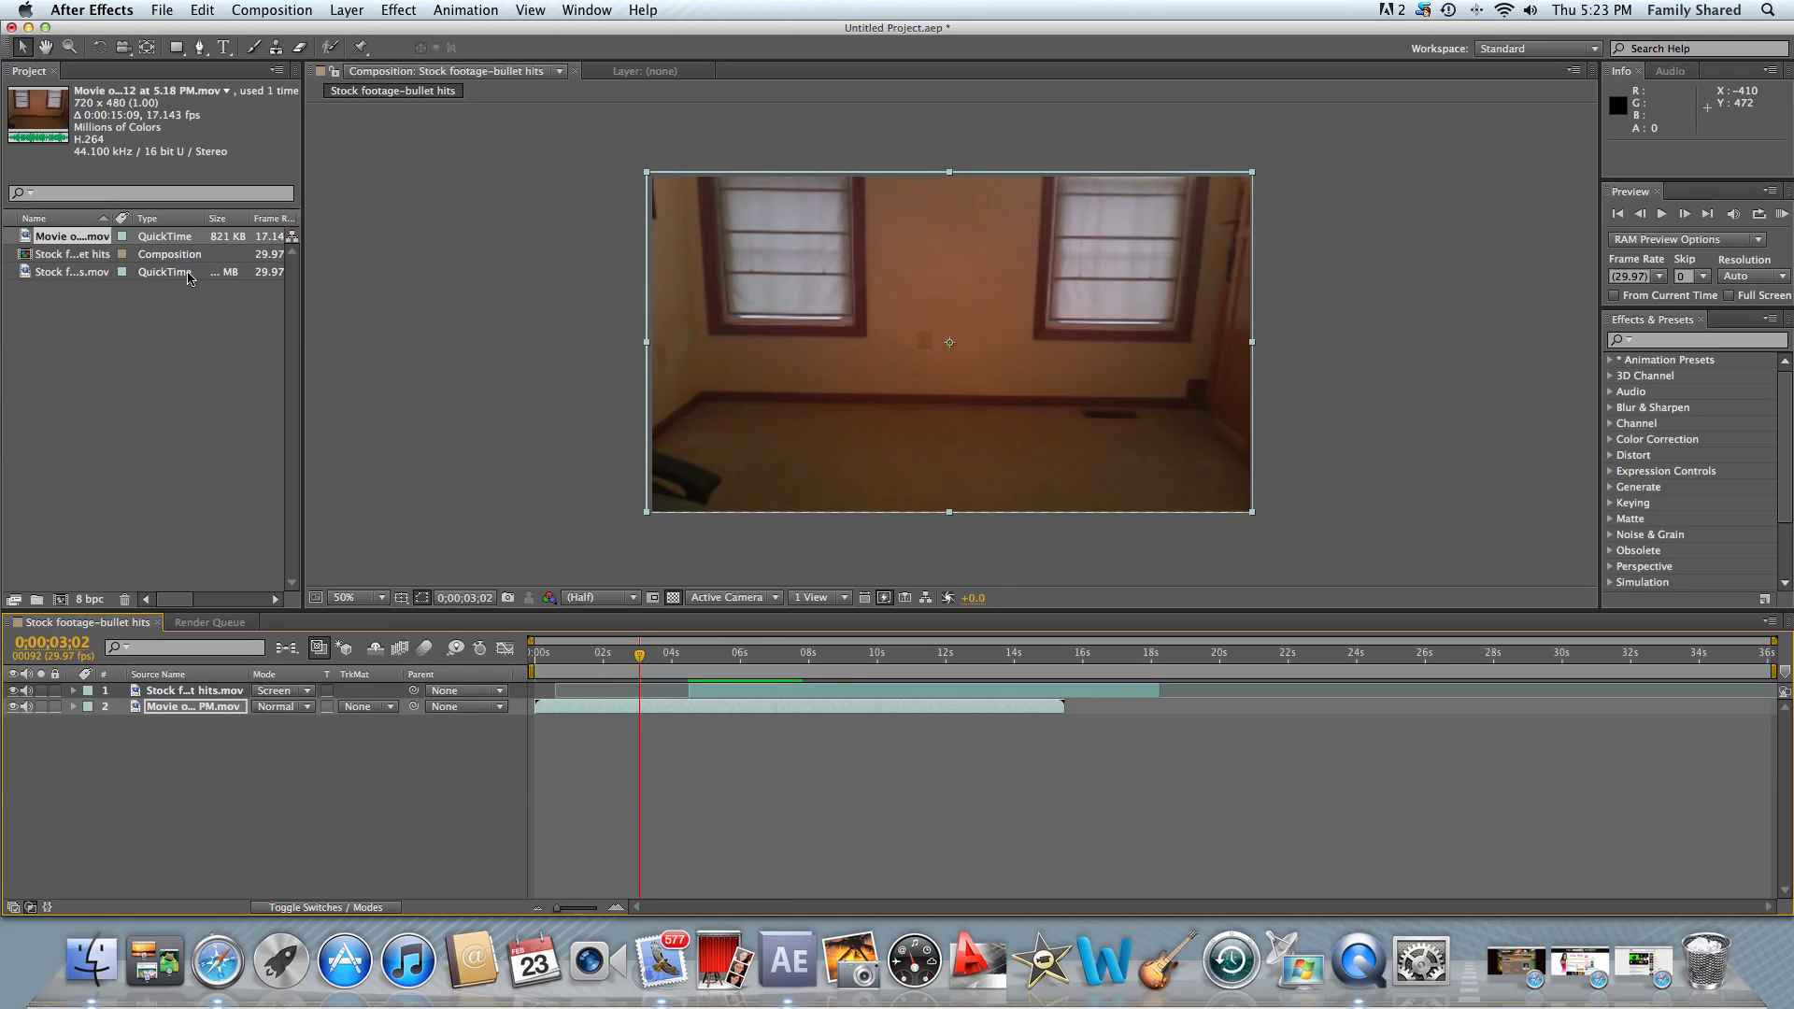
Step: Preview the composition to about 0;00;08;15 with the dust puff over the footage, then bring up the Render Queue
click(192, 707)
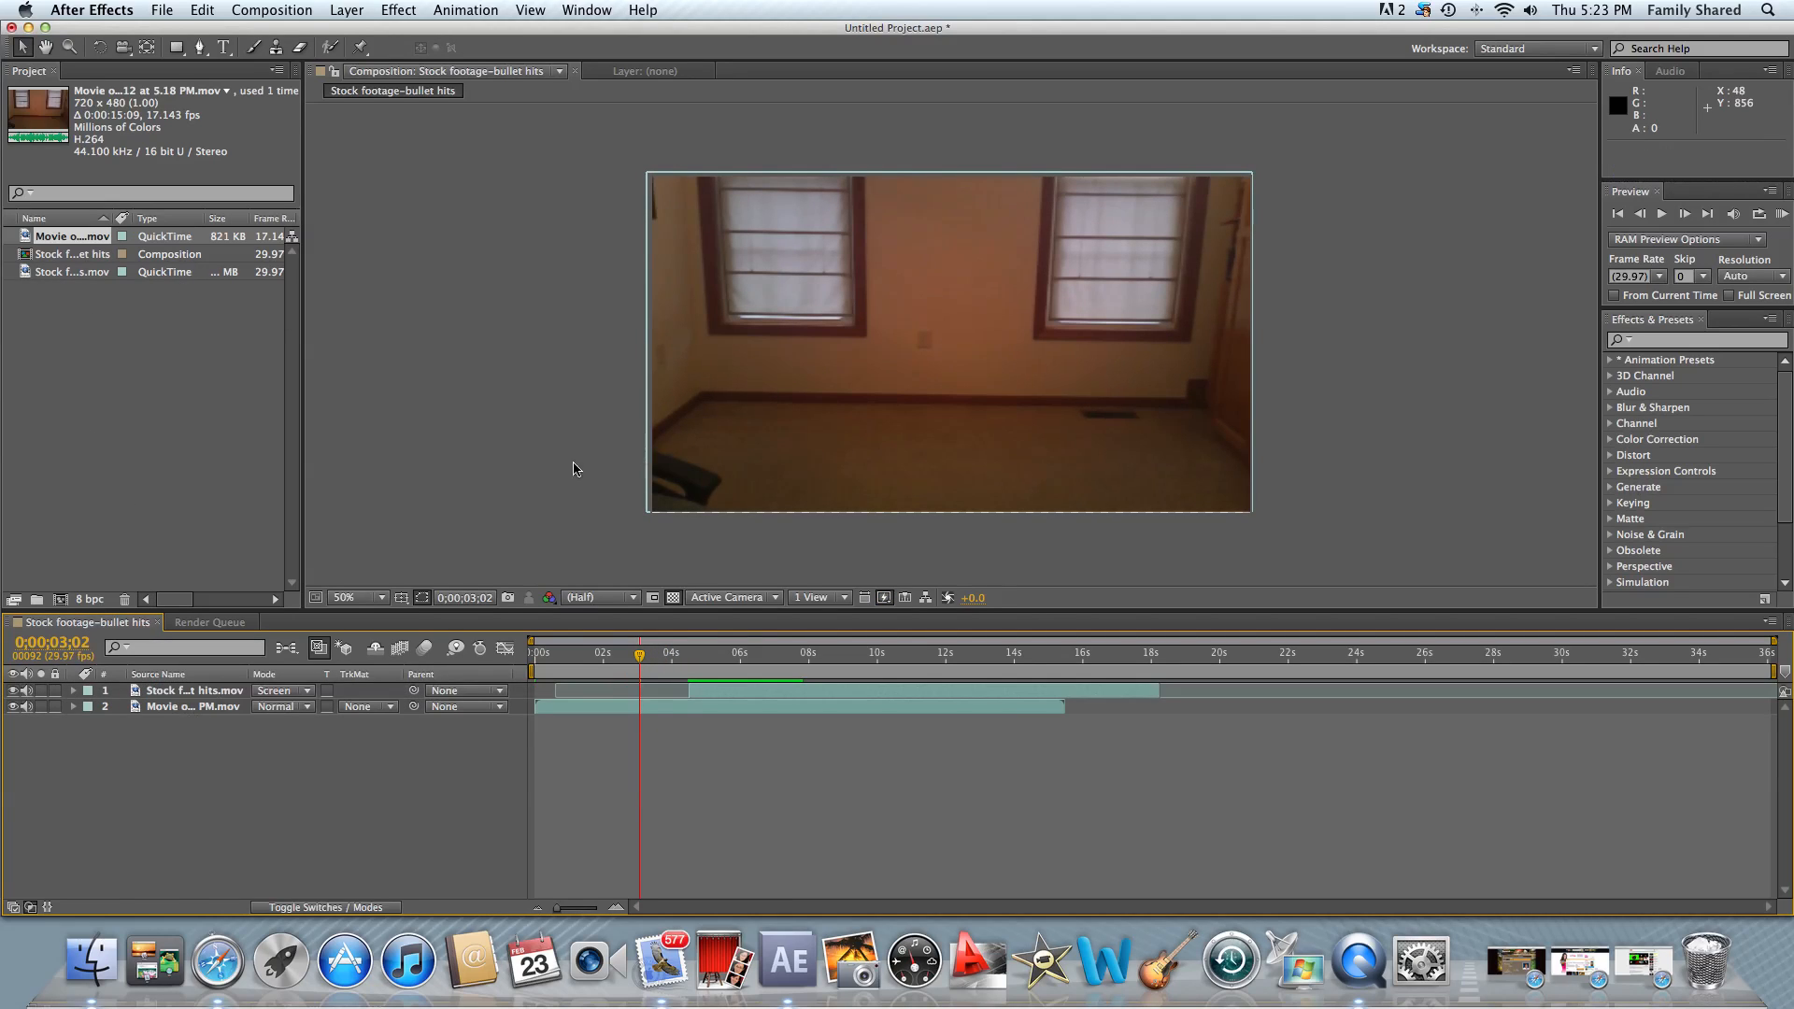
click(195, 689)
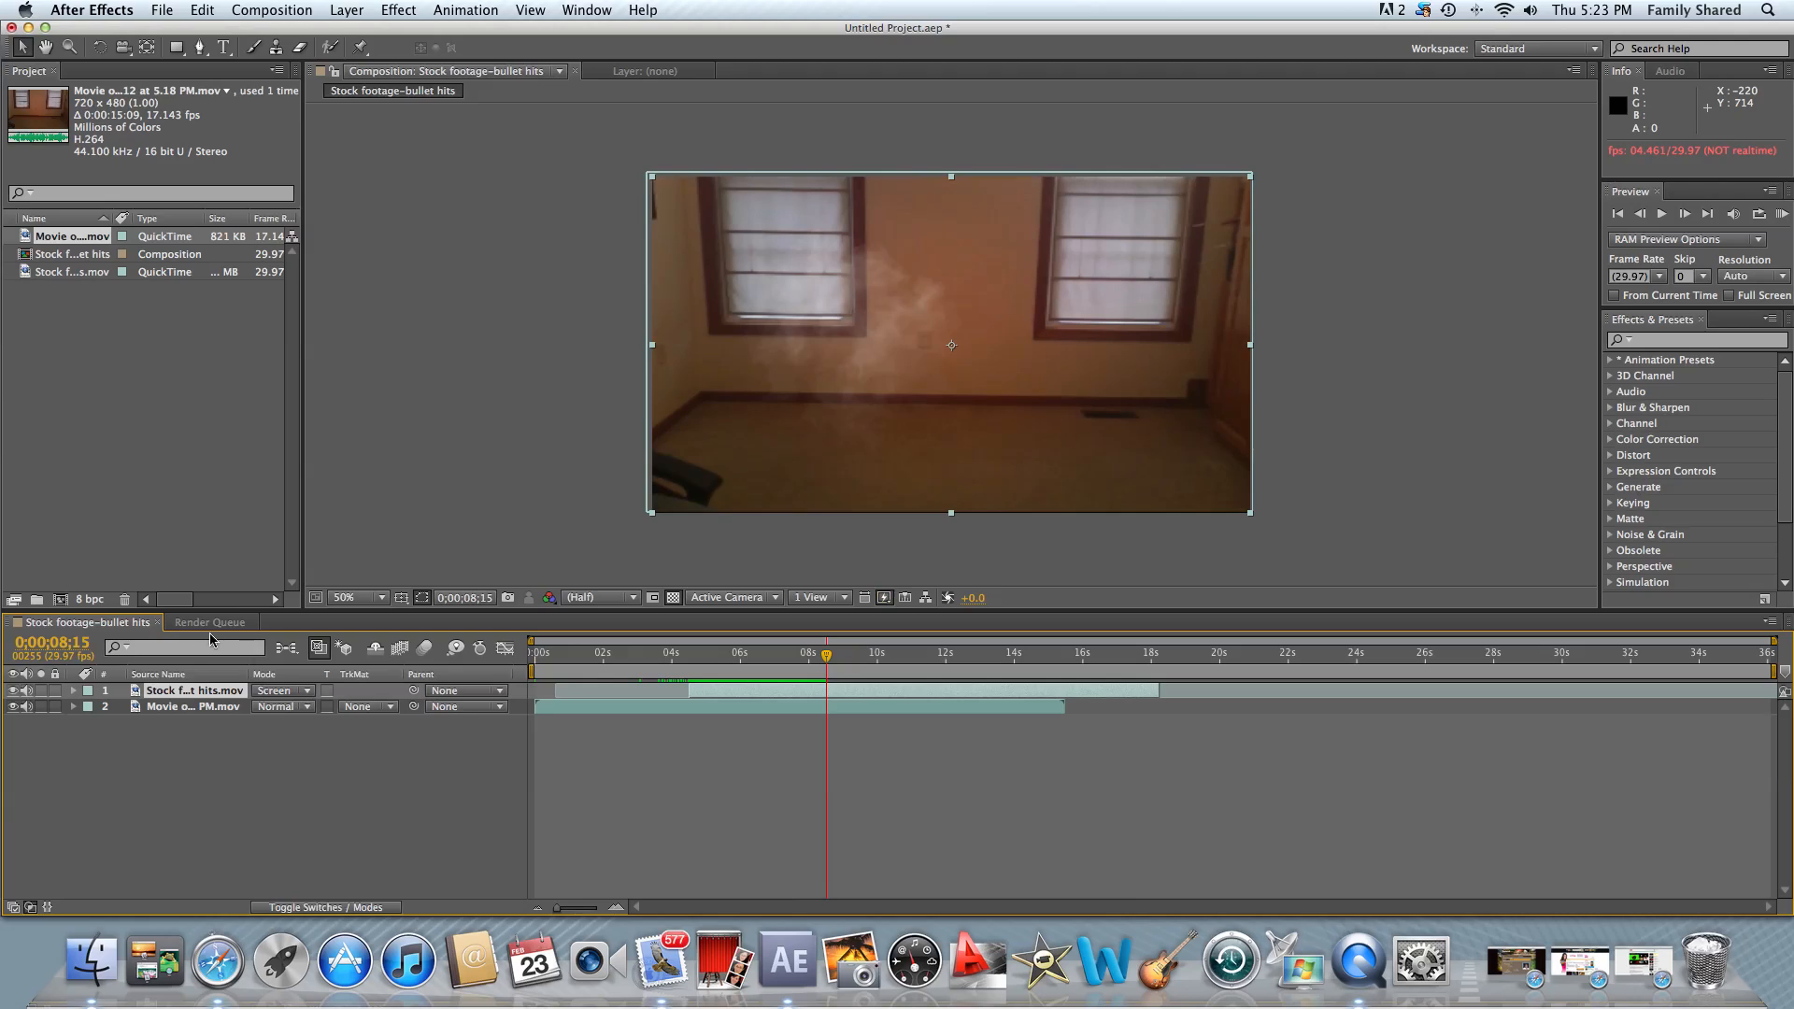
click(212, 620)
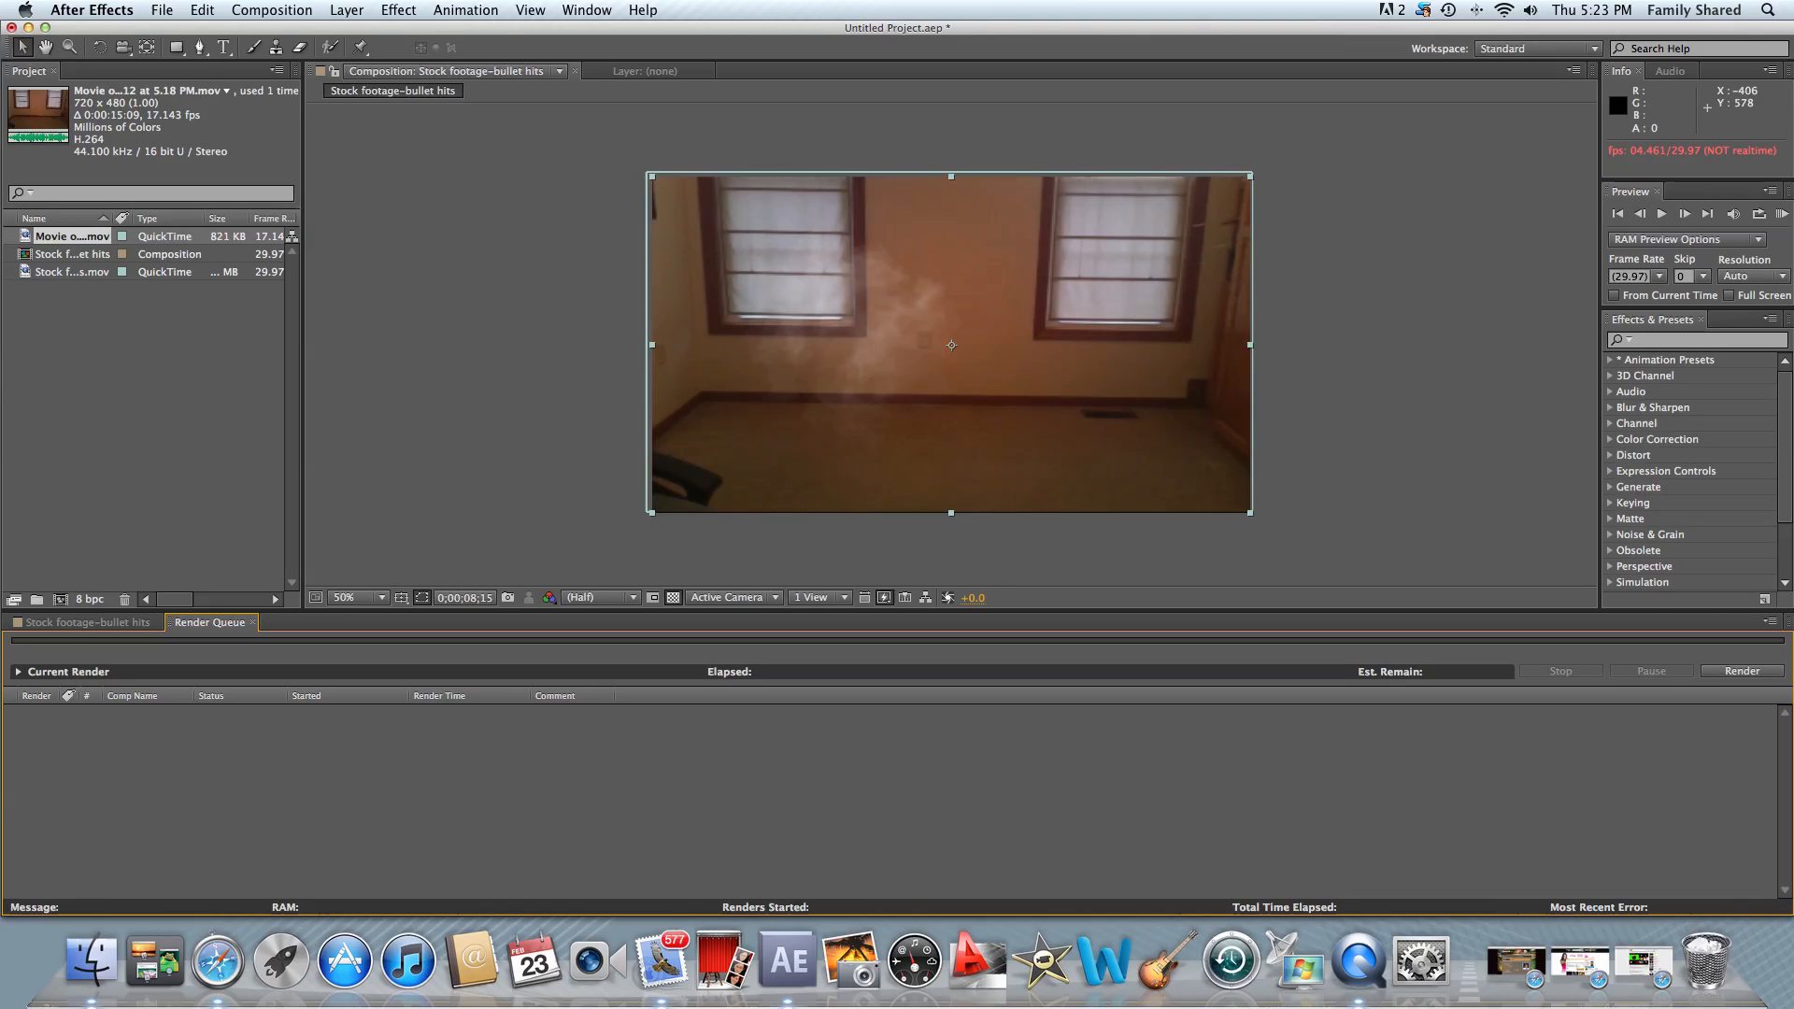
mouse_move(129, 208)
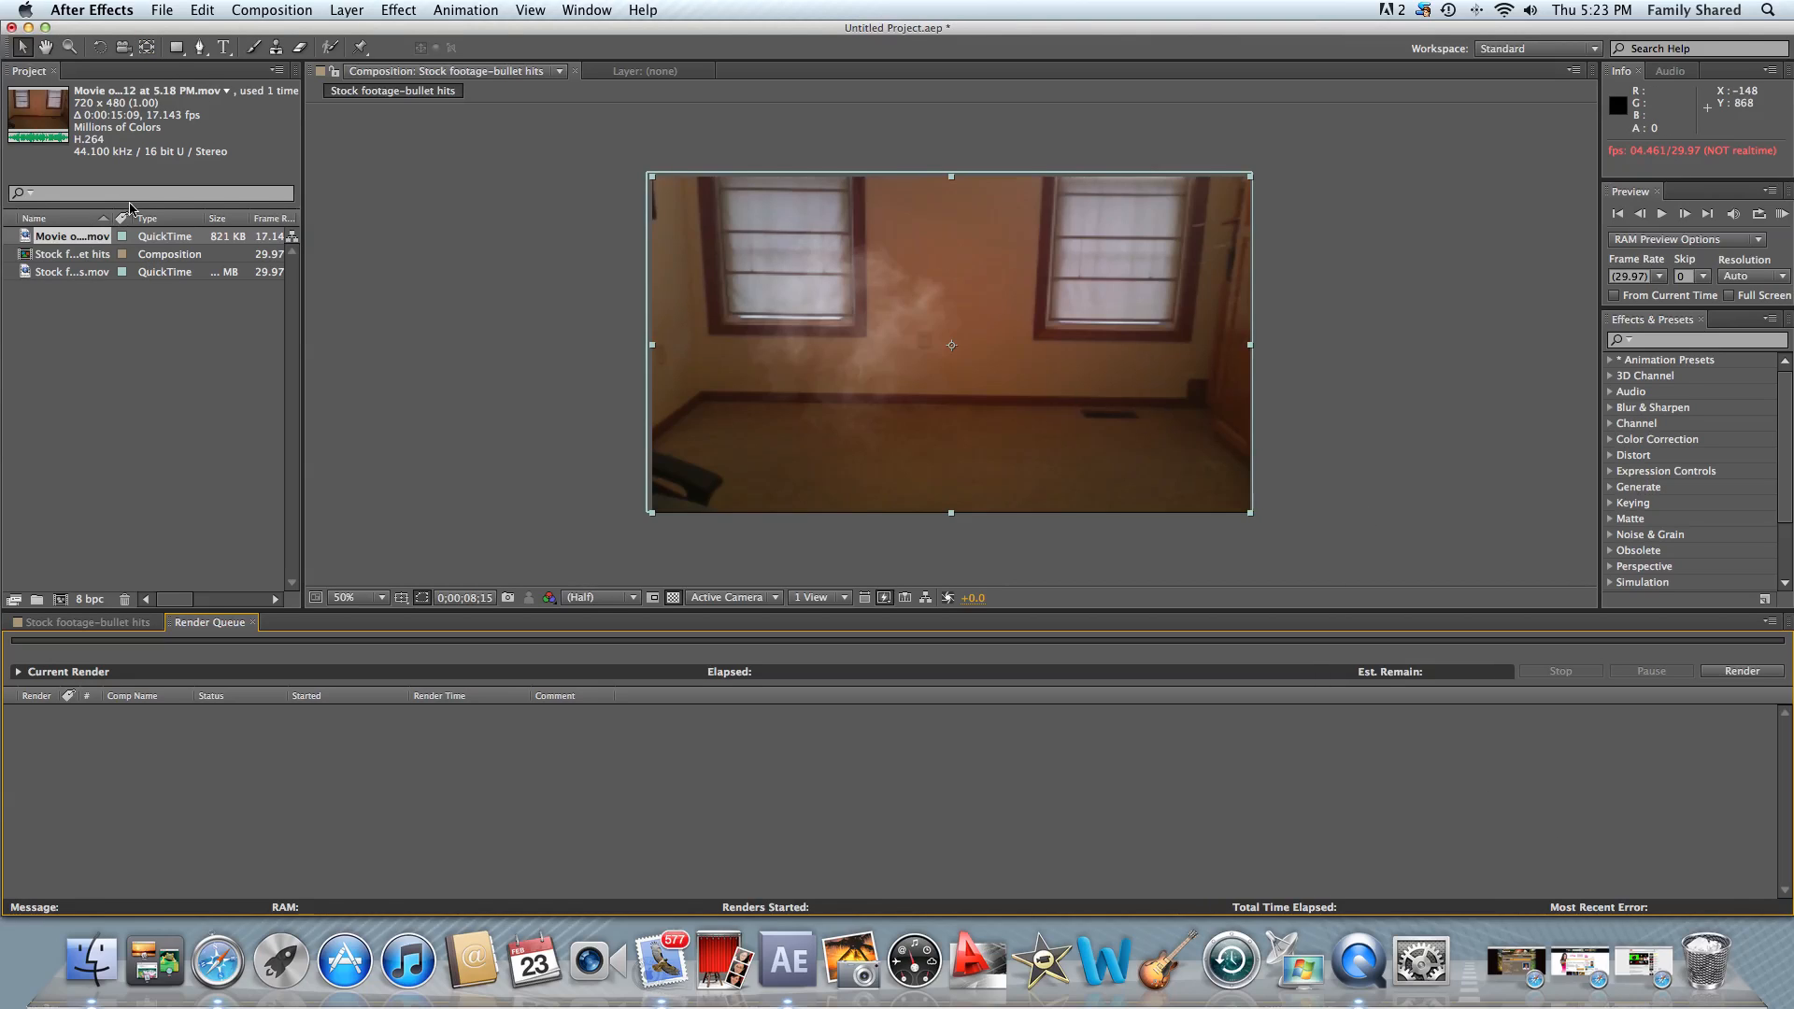
mouse_move(187, 196)
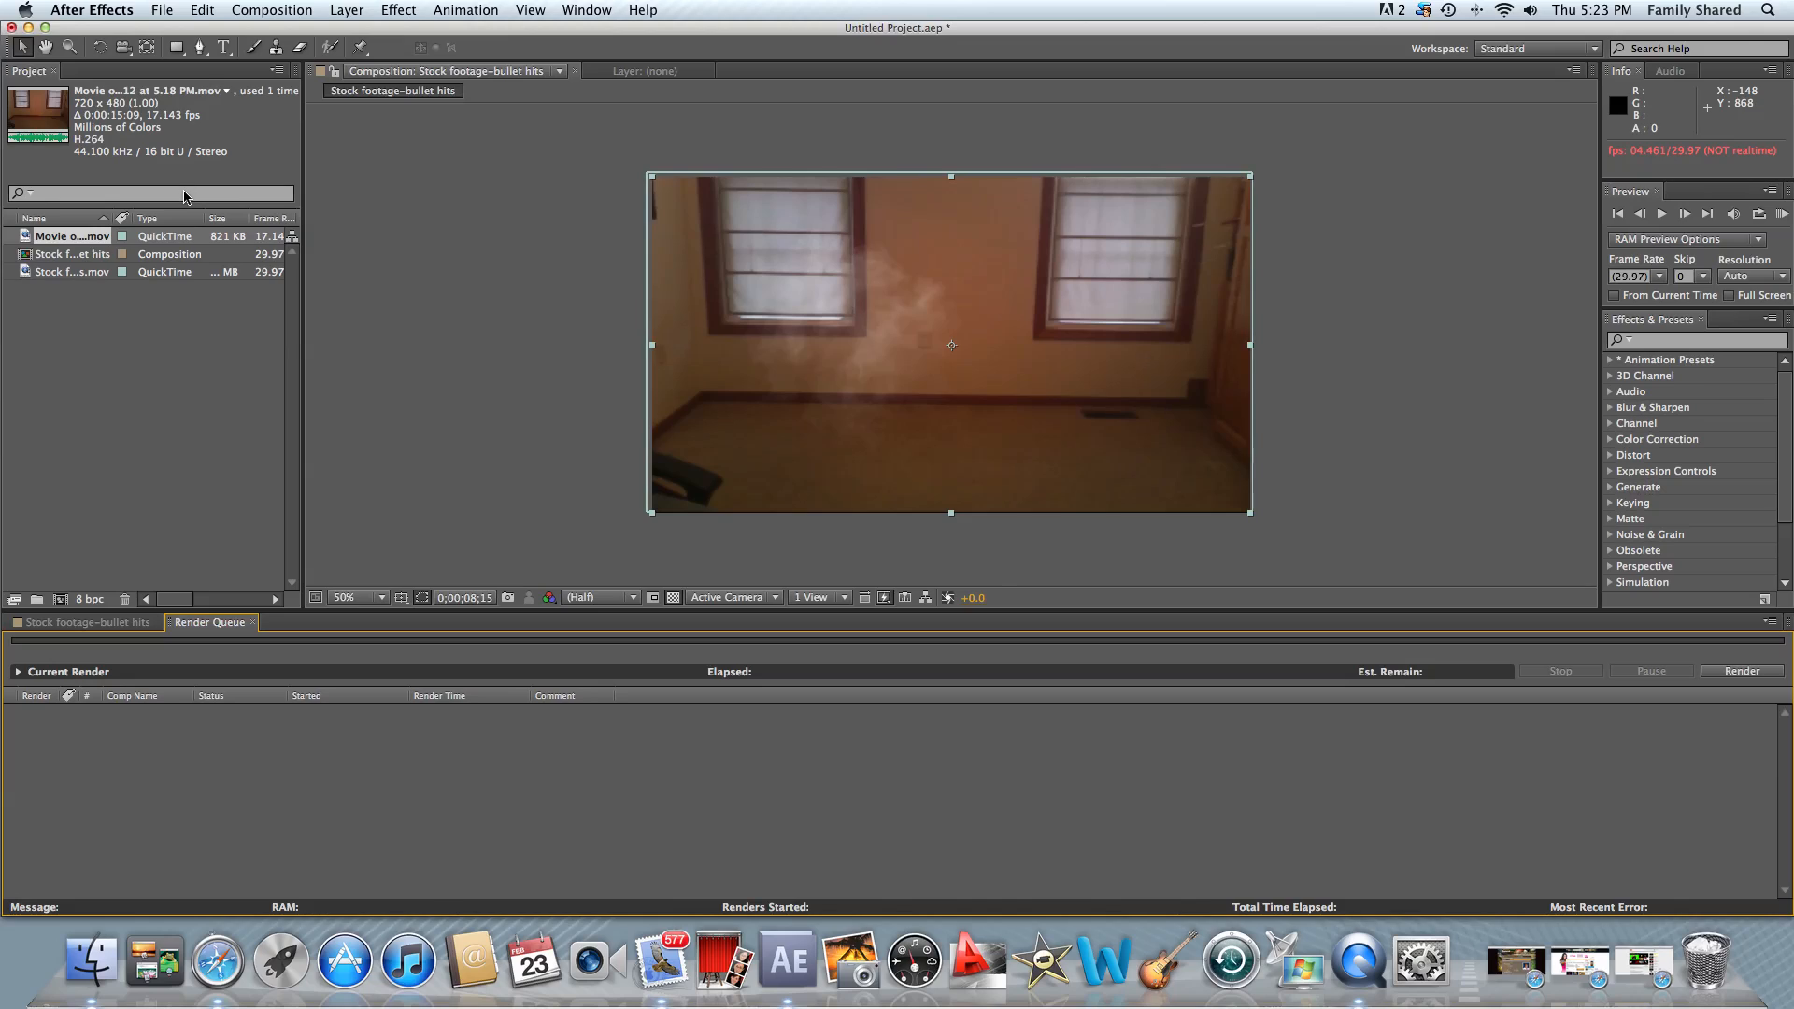